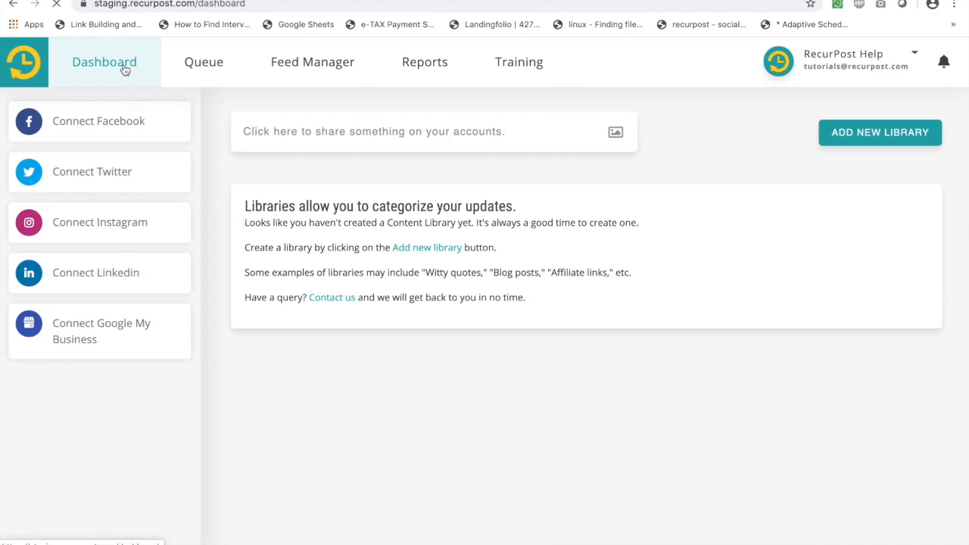
mouse_move(104, 379)
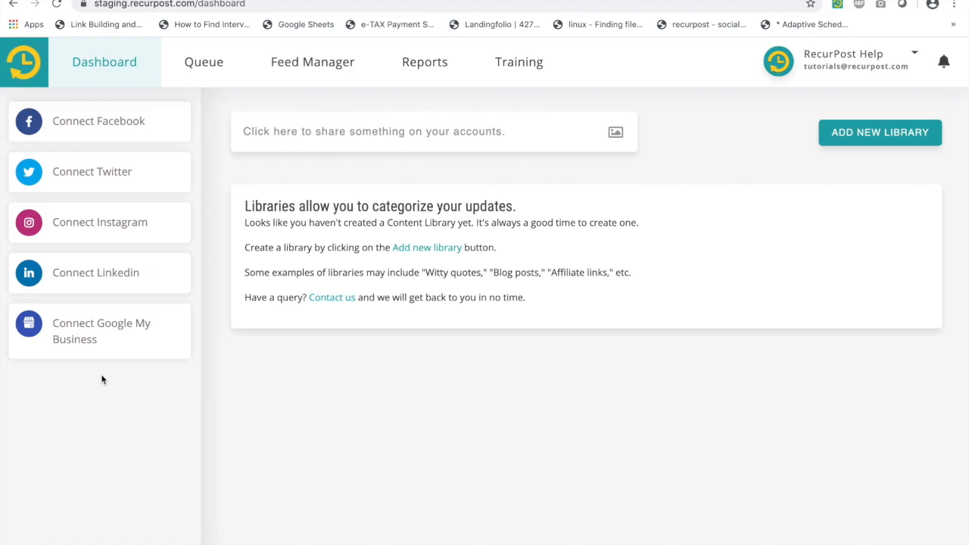
mouse_move(108, 344)
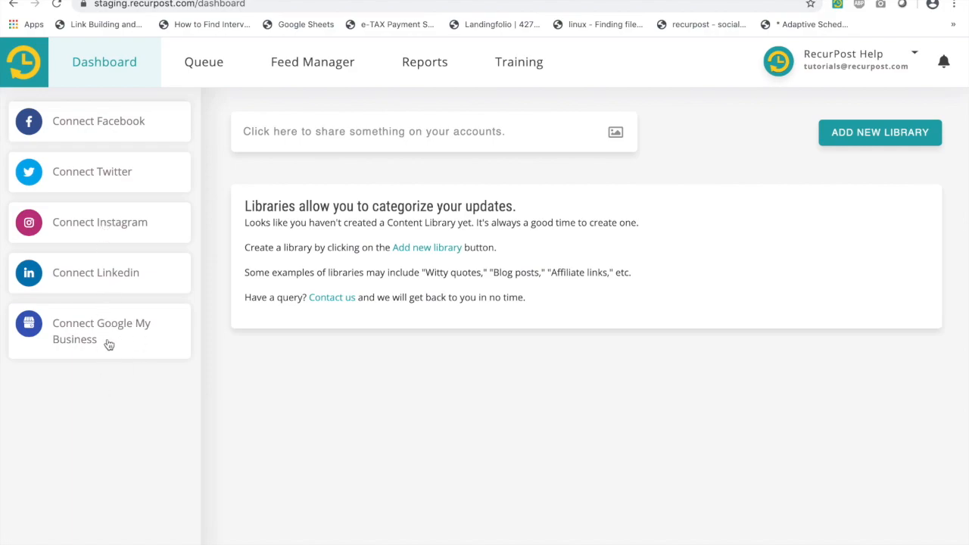
mouse_move(109, 386)
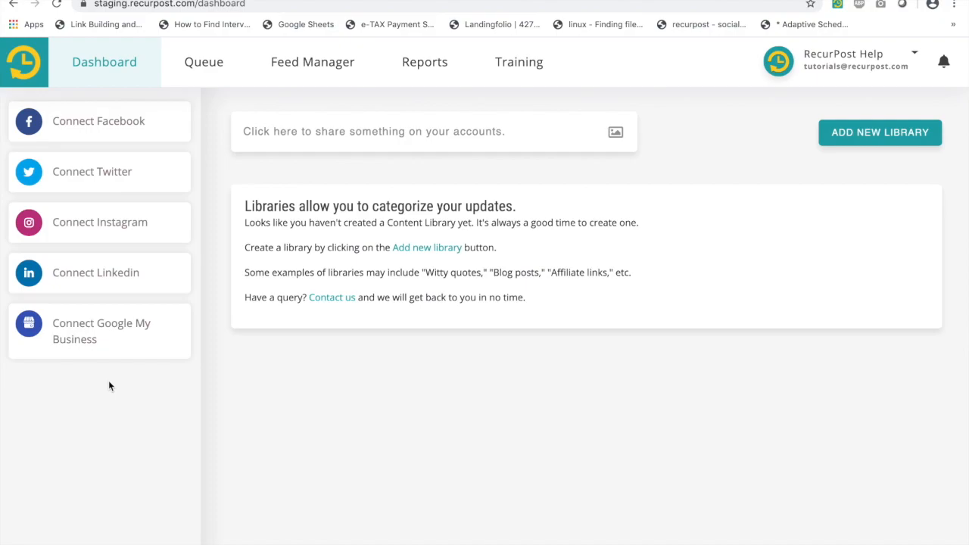
Start connecting a Facebook account from the dashboard sidebar
click(98, 122)
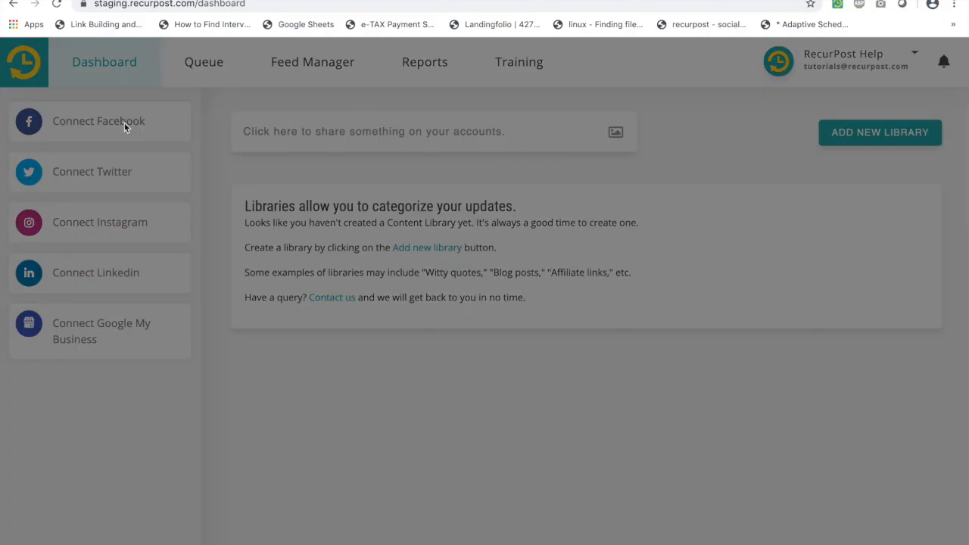
Bring up the Add Social Accounts dialog to choose Facebook Page
click(98, 121)
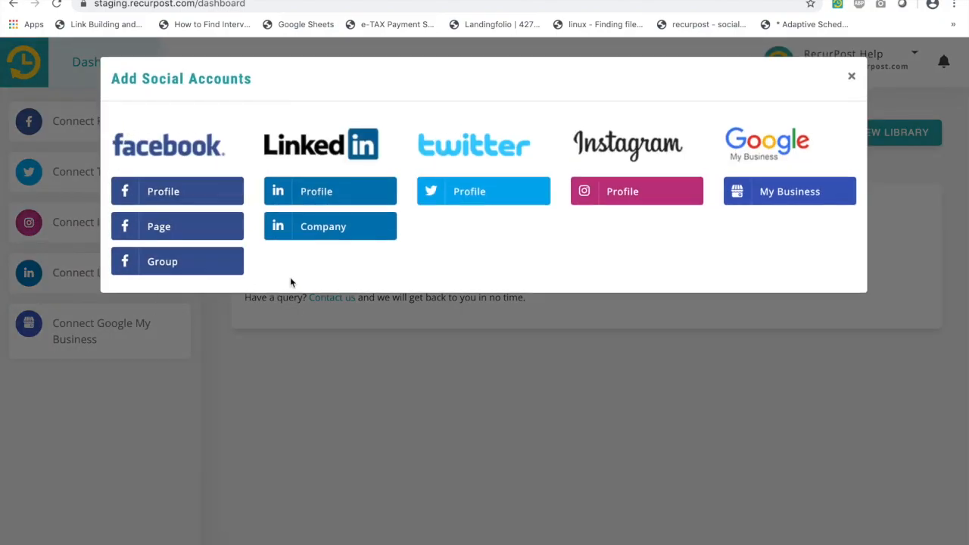
mouse_move(312, 281)
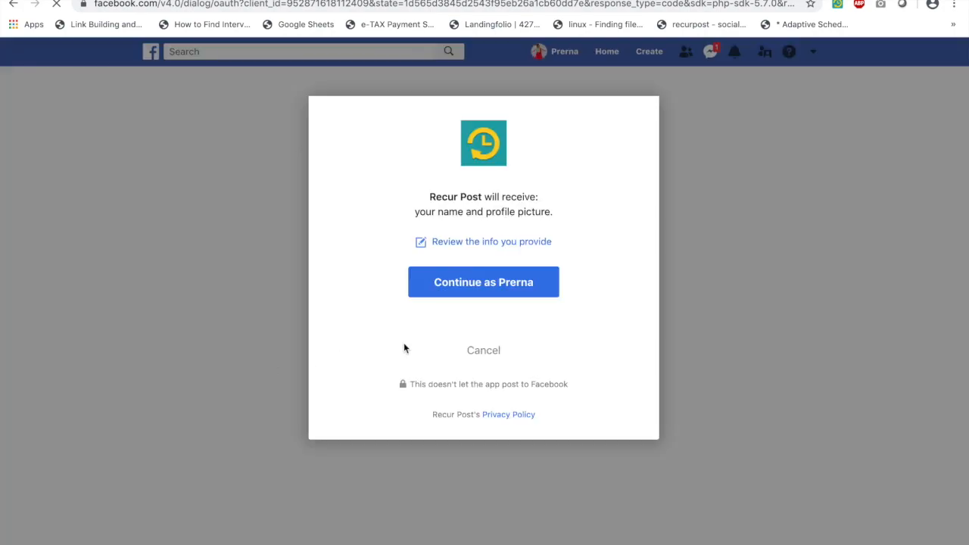
Continue as the signed-in Facebook user and grant Recur Post the Page permissions
click(483, 282)
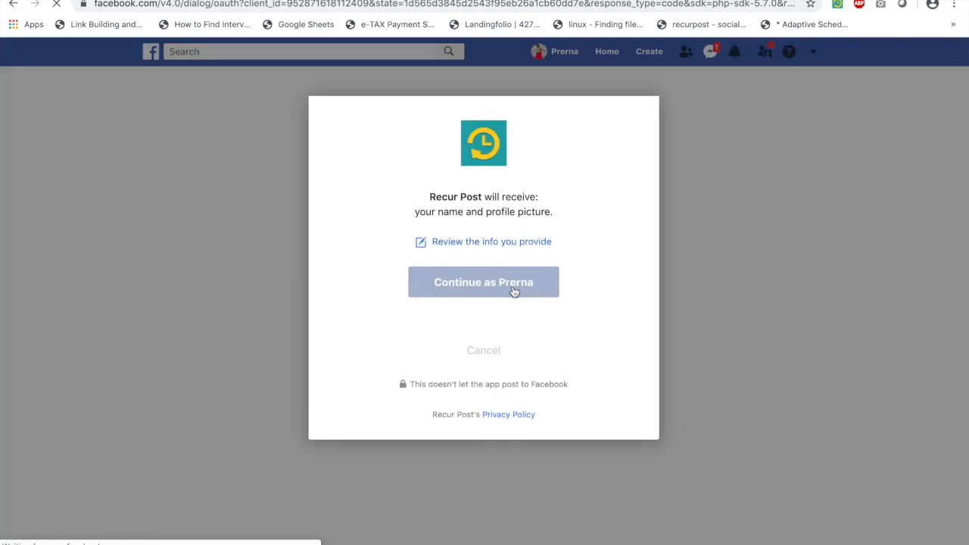
click(483, 282)
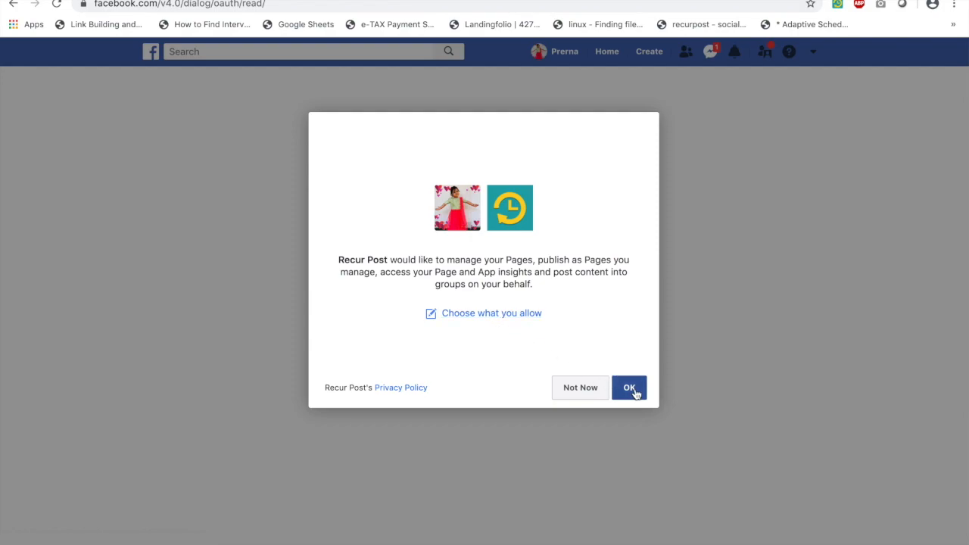
click(629, 387)
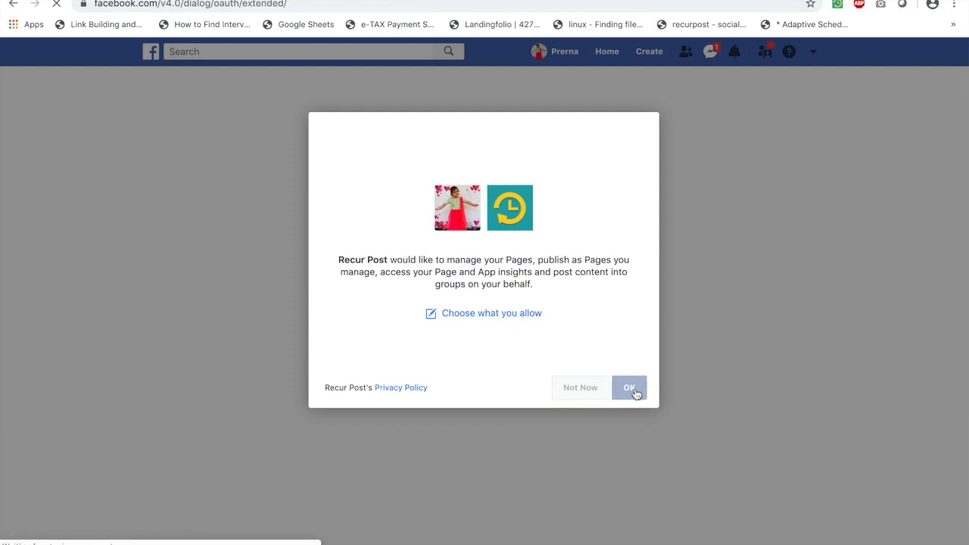
click(630, 387)
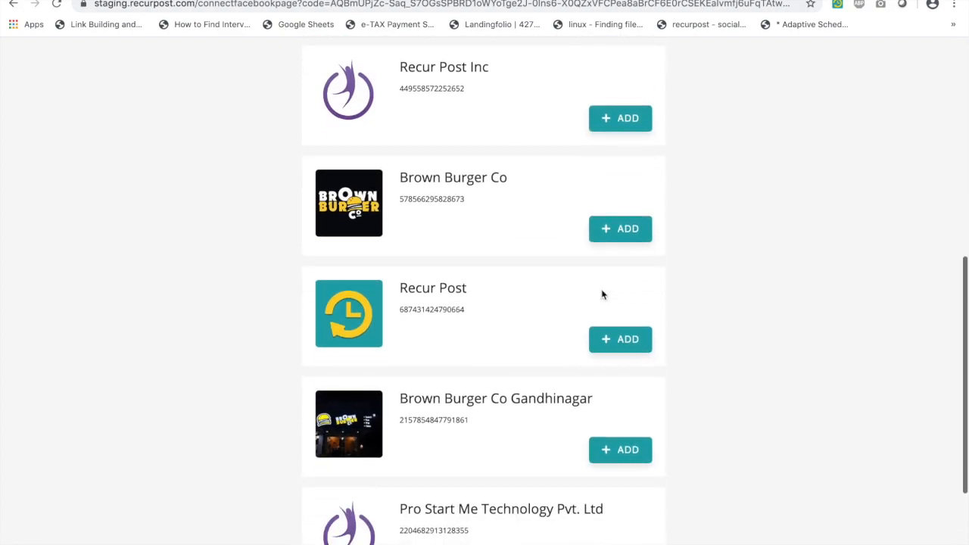
Add the 'Recur Post' Facebook Page and close the page selection
scroll(down, 3)
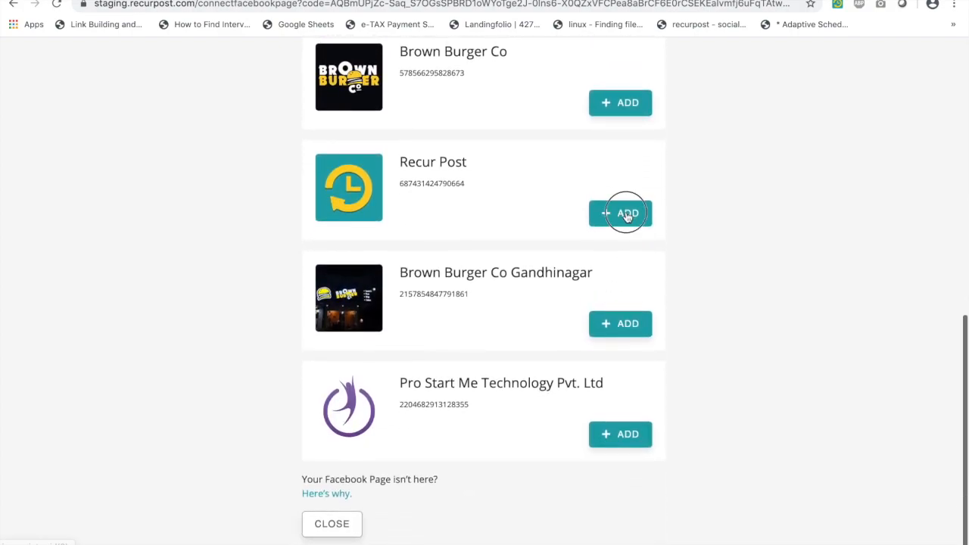
click(620, 213)
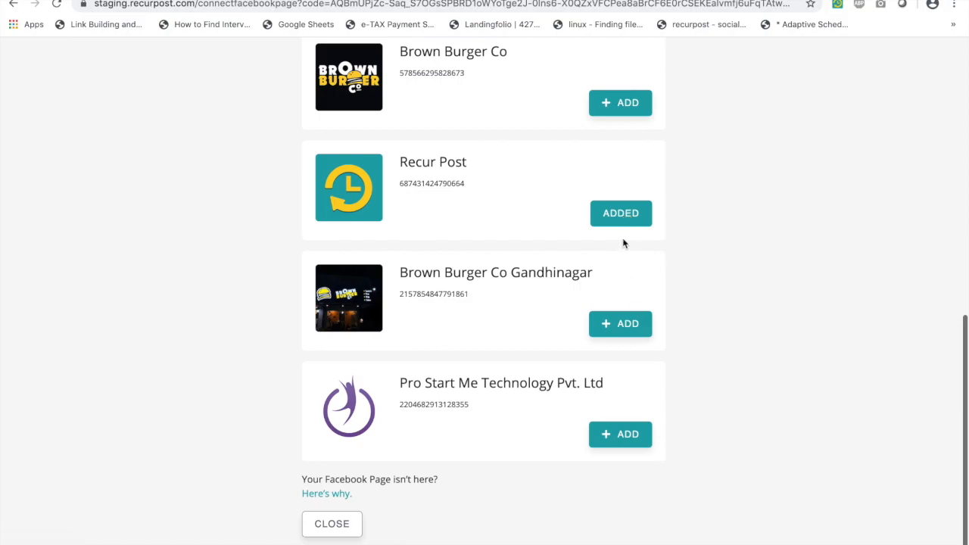
mouse_move(464, 494)
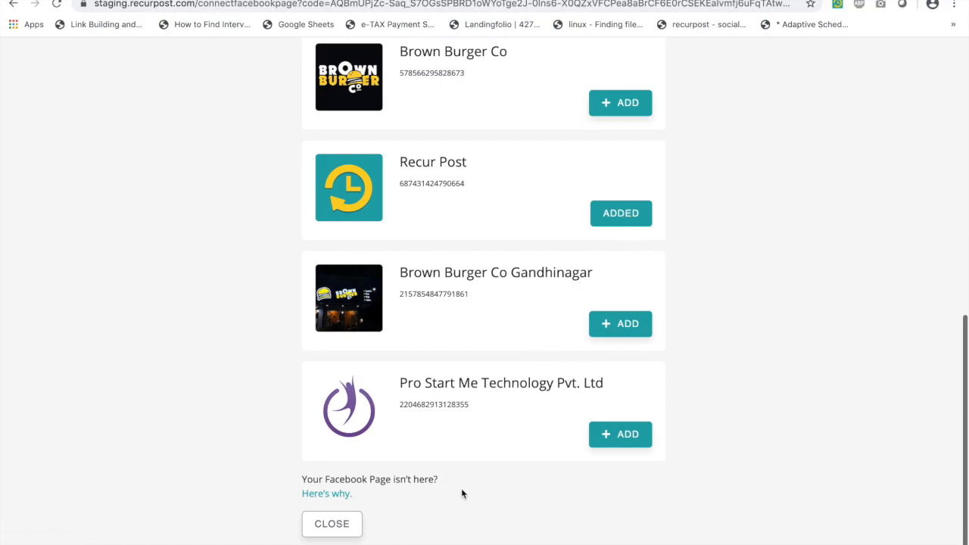
click(331, 524)
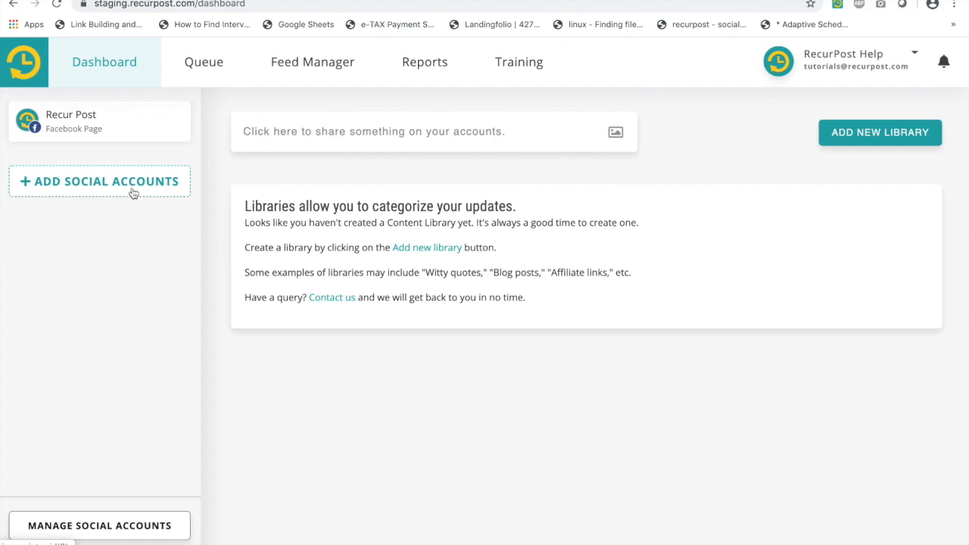
mouse_move(109, 282)
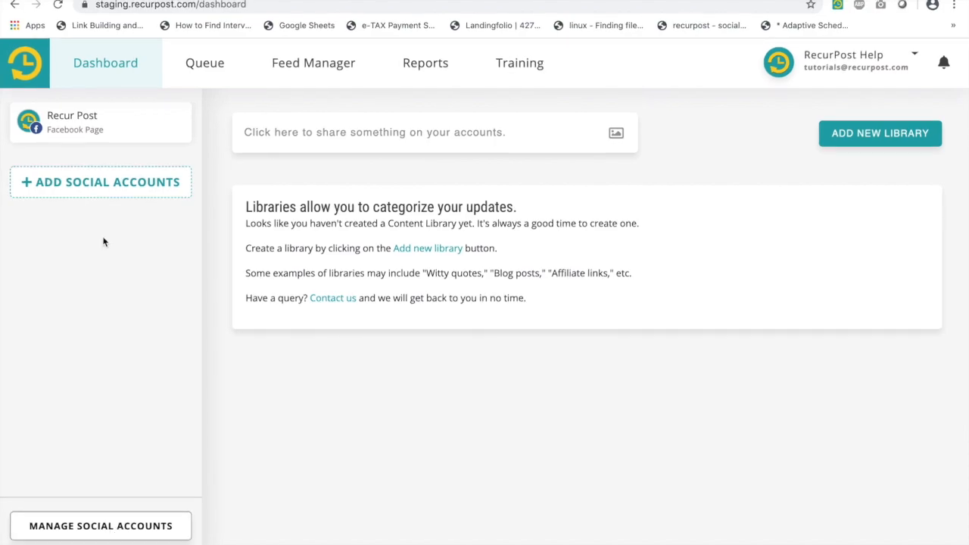
mouse_move(108, 209)
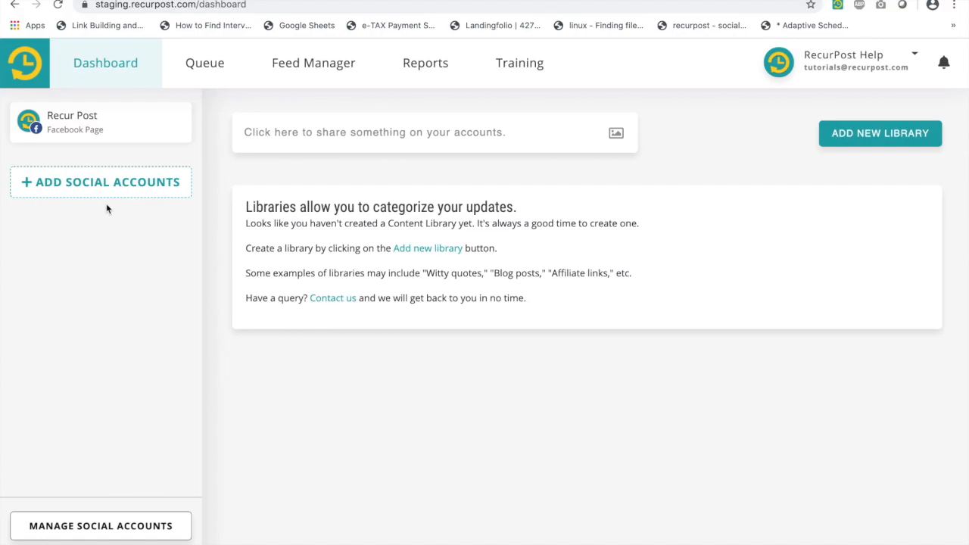
Choose LinkedIn Company in Add Social Accounts and sign in to LinkedIn
click(100, 182)
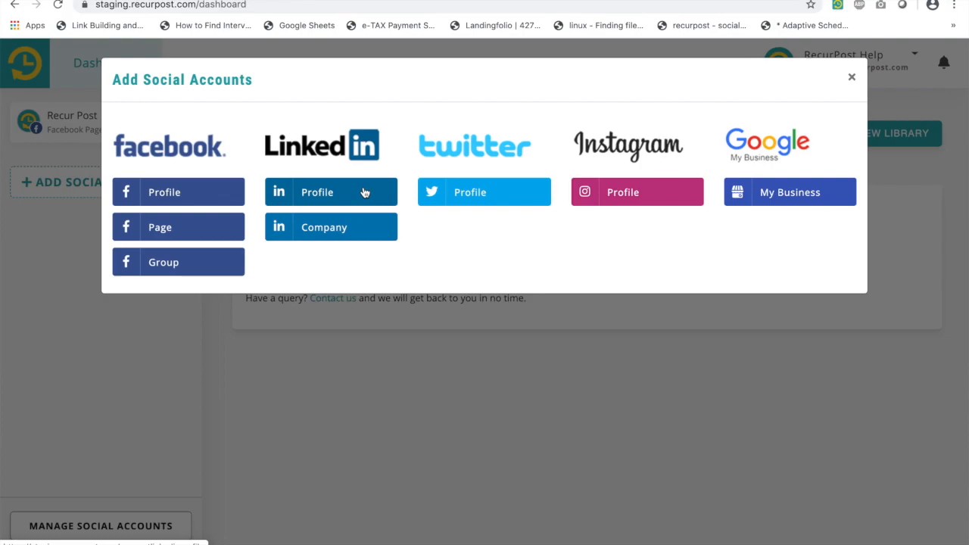
click(331, 227)
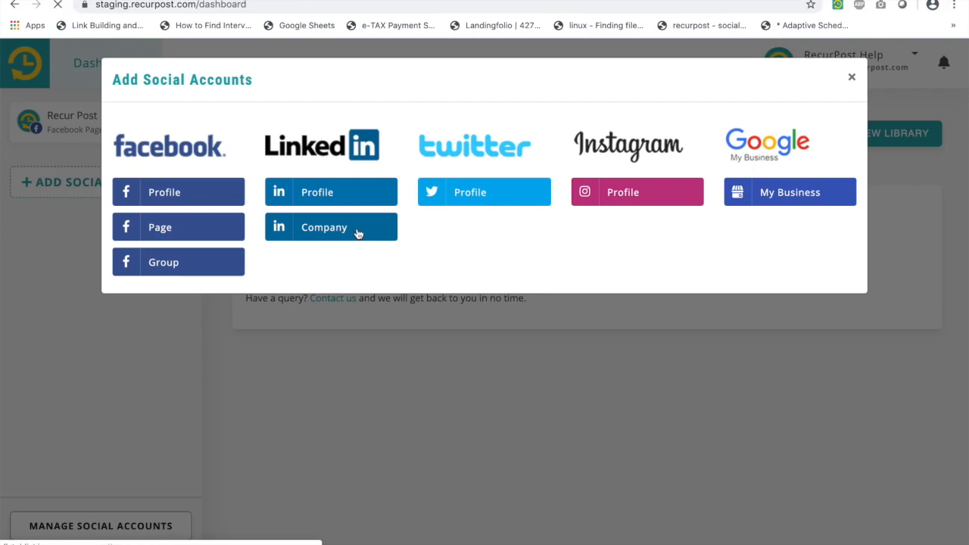
click(331, 227)
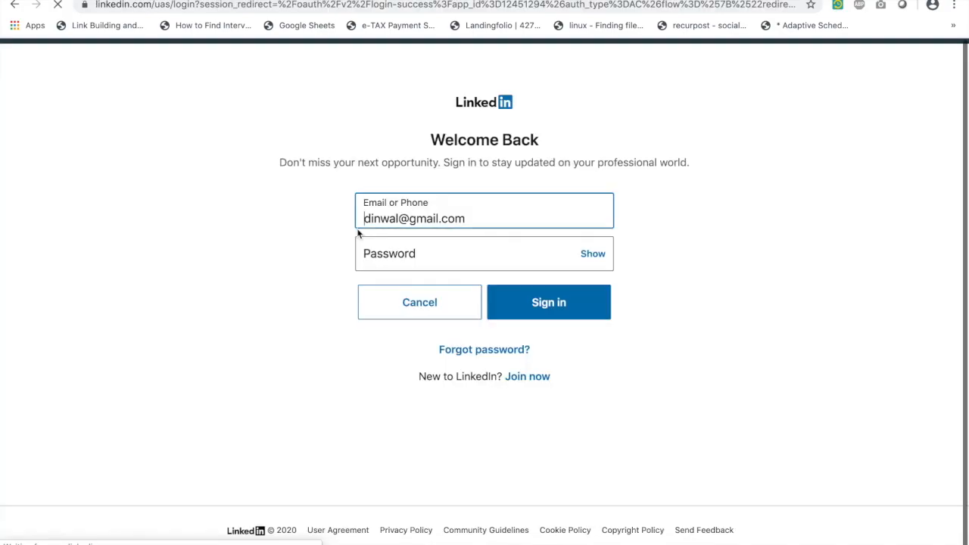
click(548, 302)
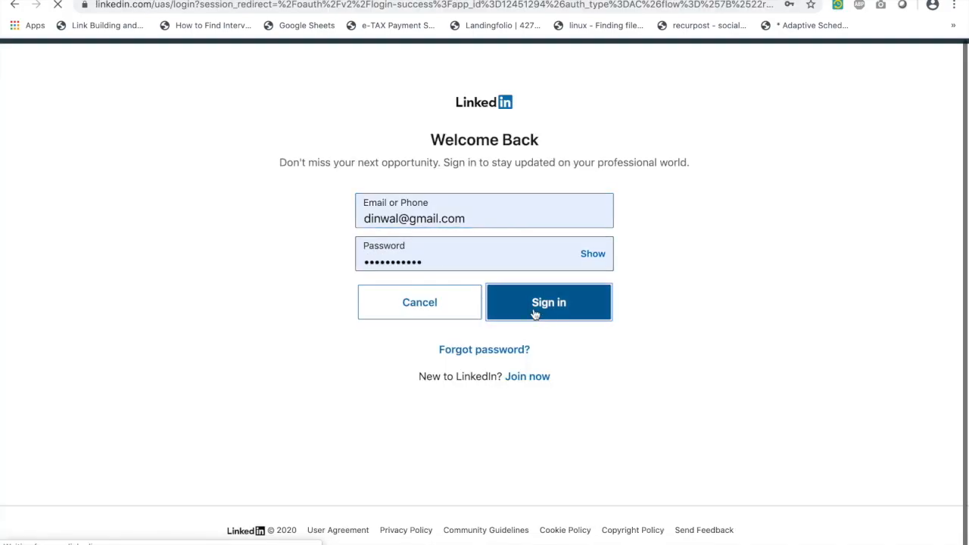
mouse_move(307, 246)
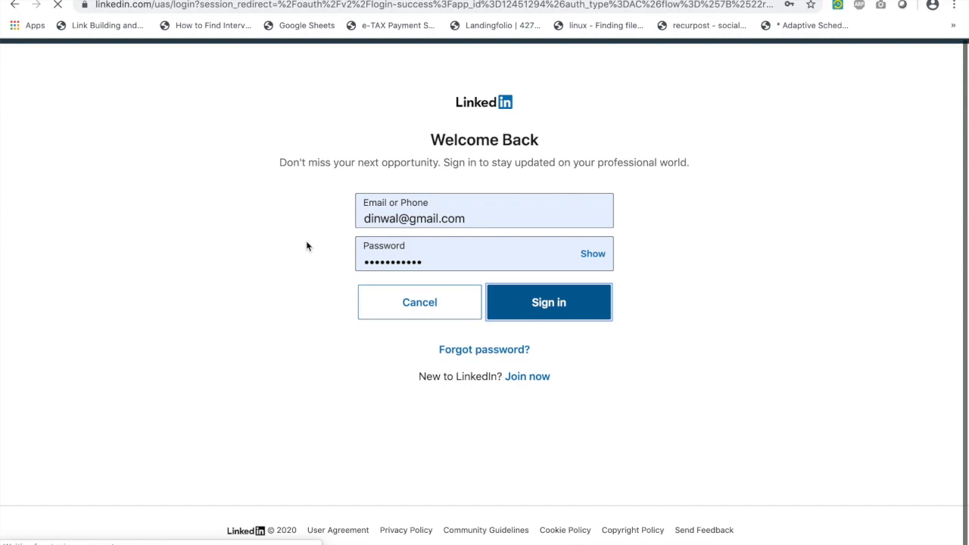
click(549, 302)
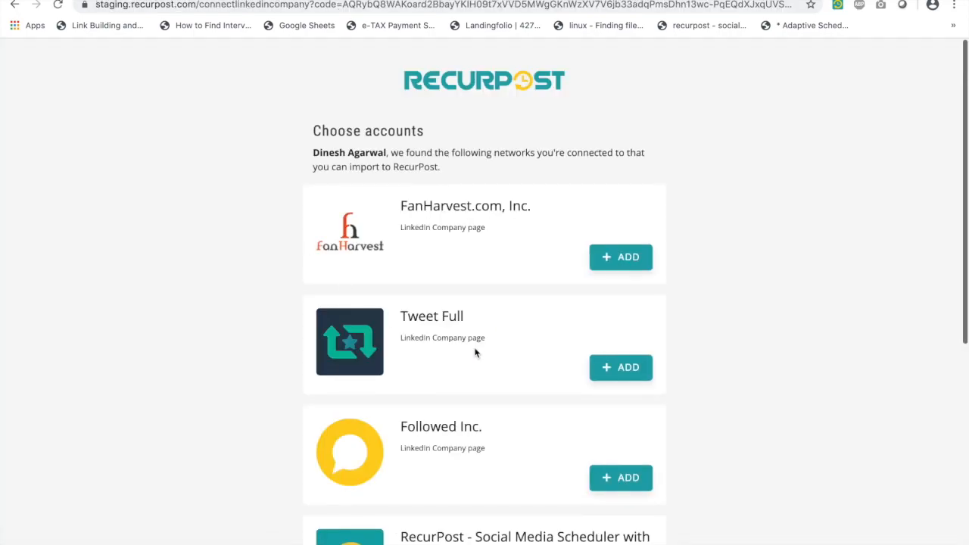
Add the 'RecurPost - Social Media Scheduler with Repeating Schedules' company page and close
scroll(down, 3)
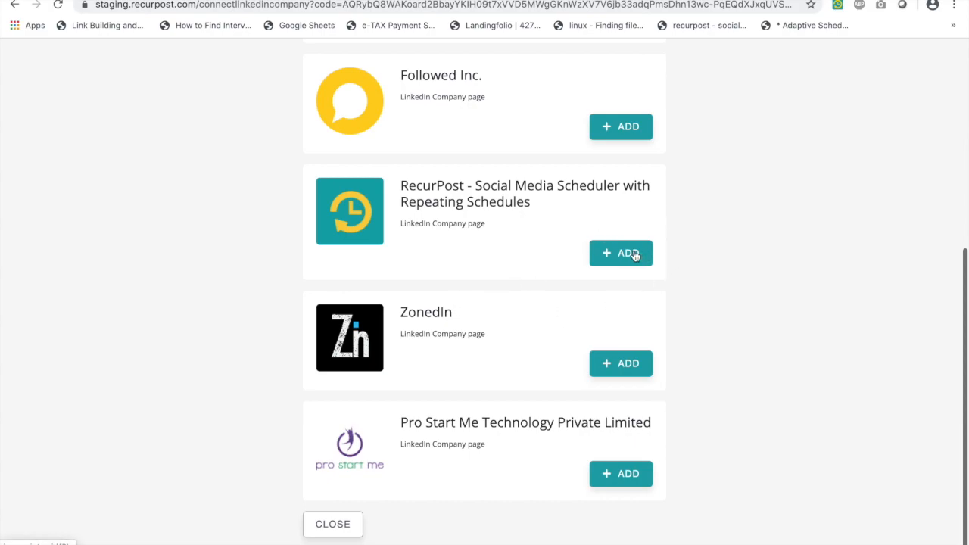
click(620, 253)
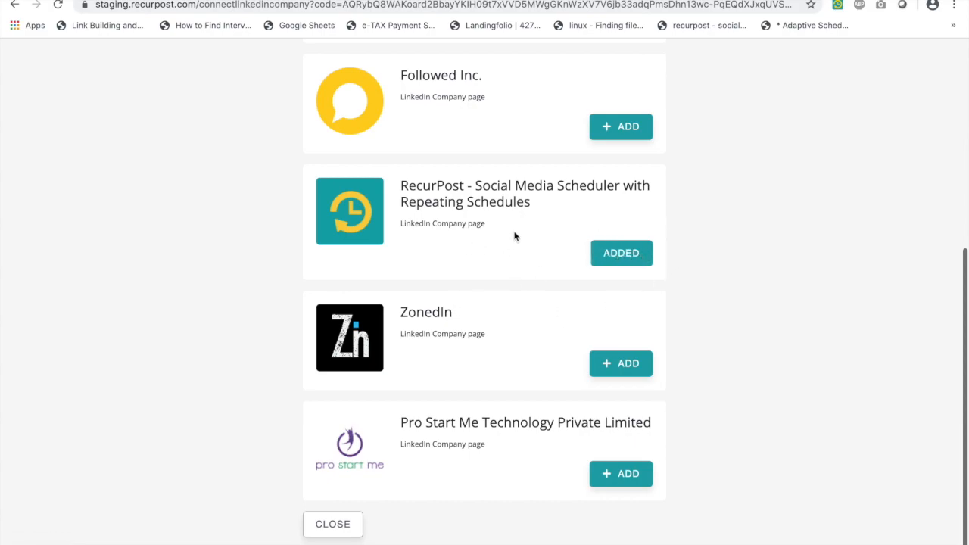
click(333, 524)
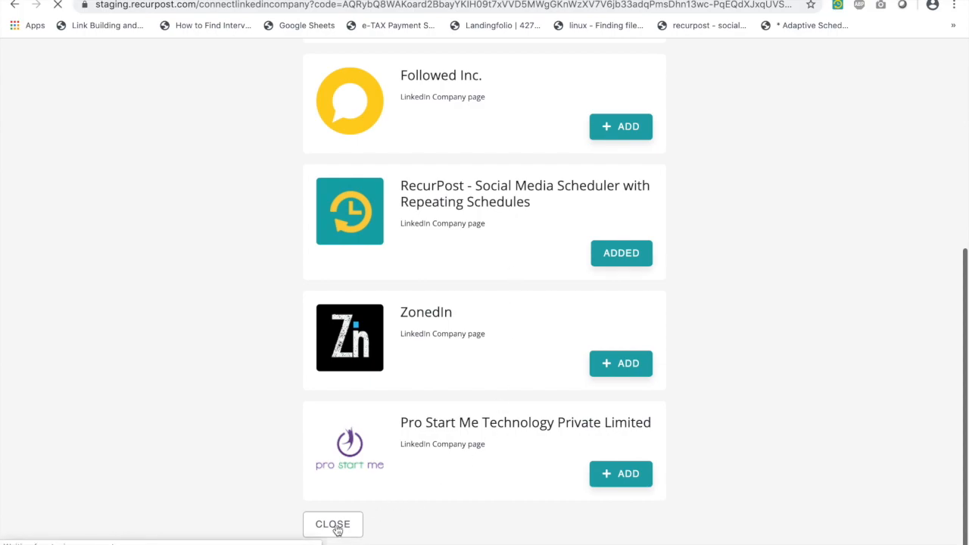
click(332, 524)
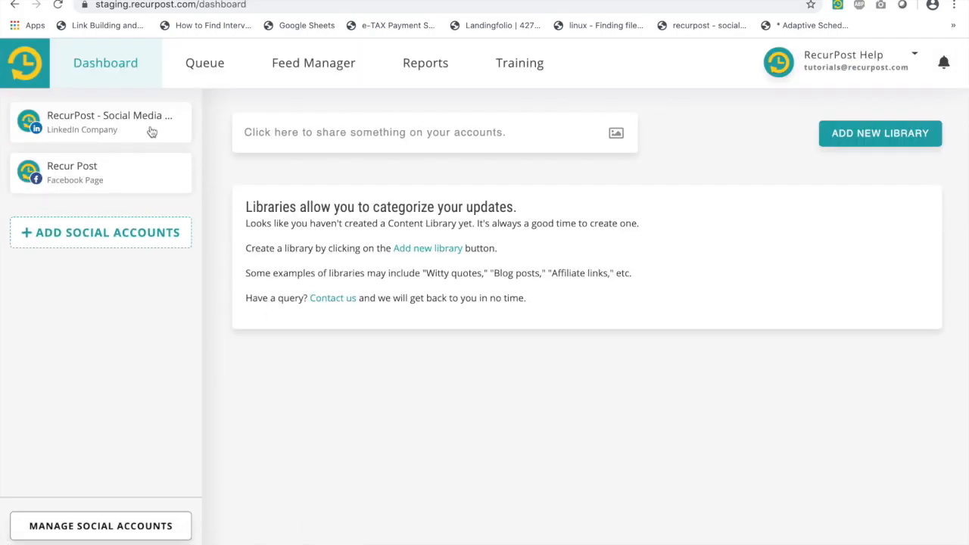
mouse_move(212, 189)
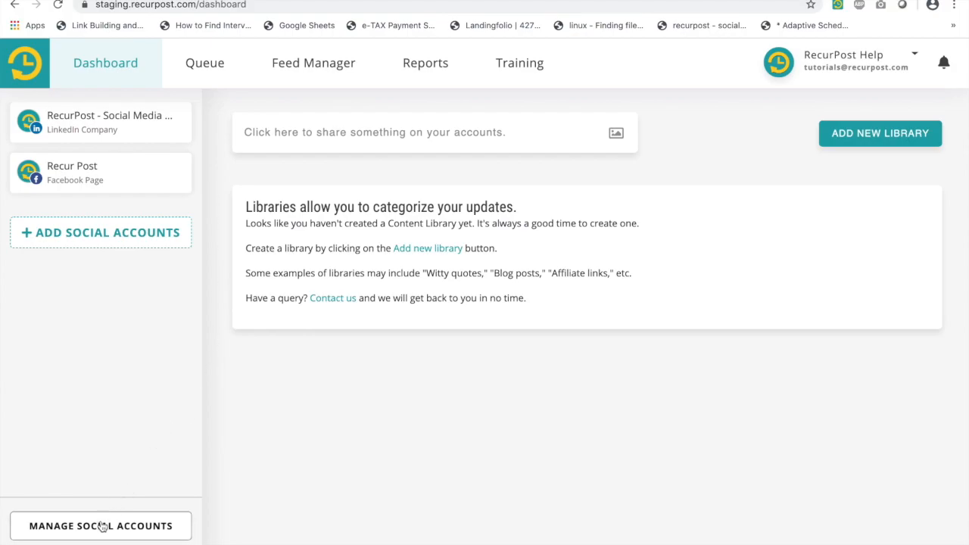
Open Manage Social Accounts and pause the LinkedIn company page
click(100, 527)
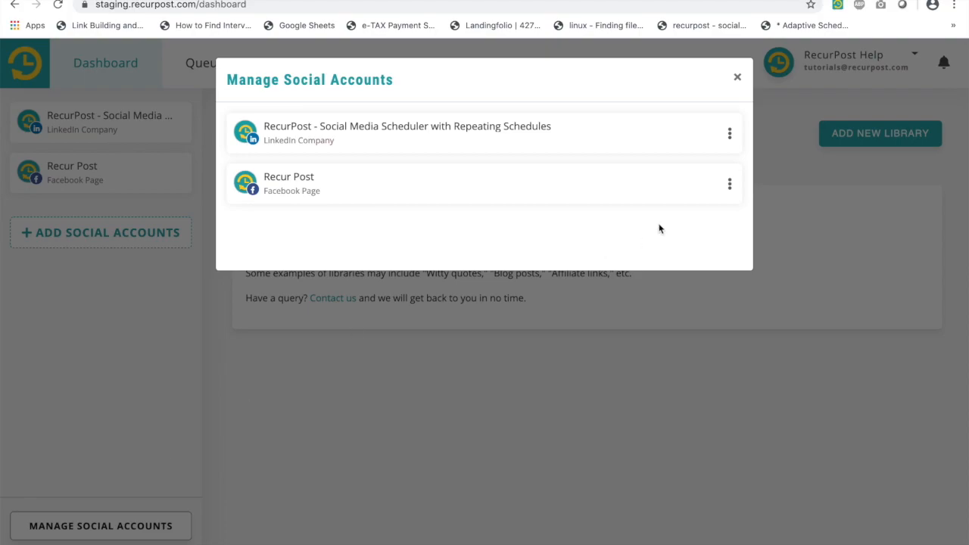
click(729, 133)
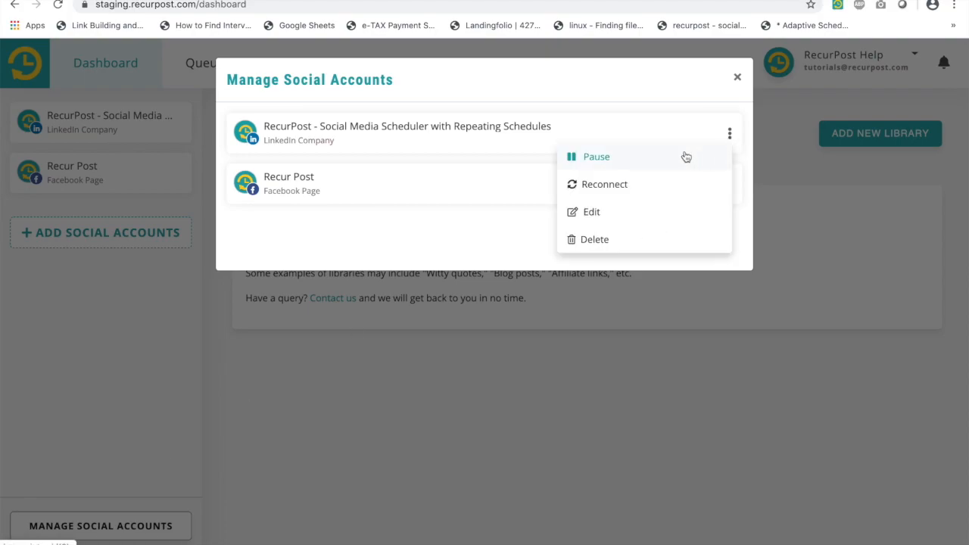
mouse_move(672, 239)
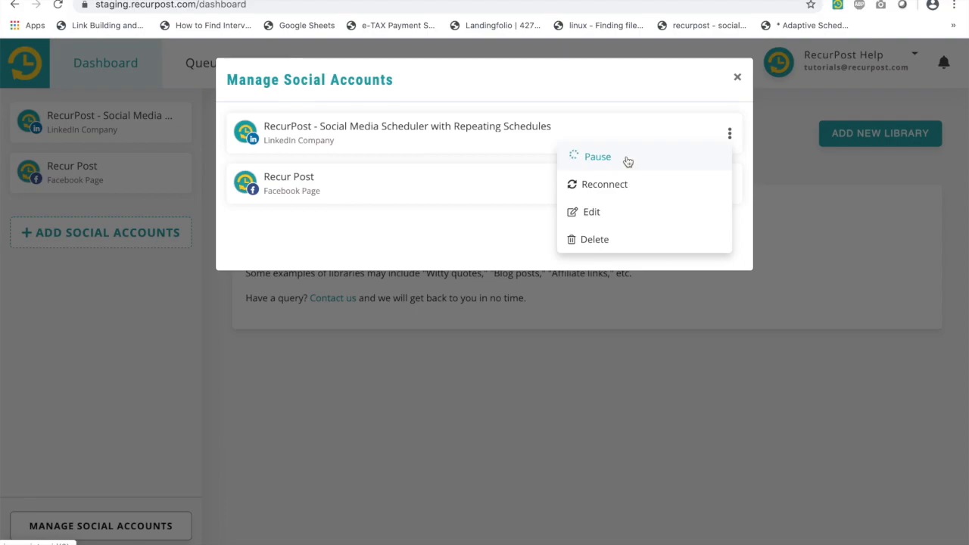
click(598, 156)
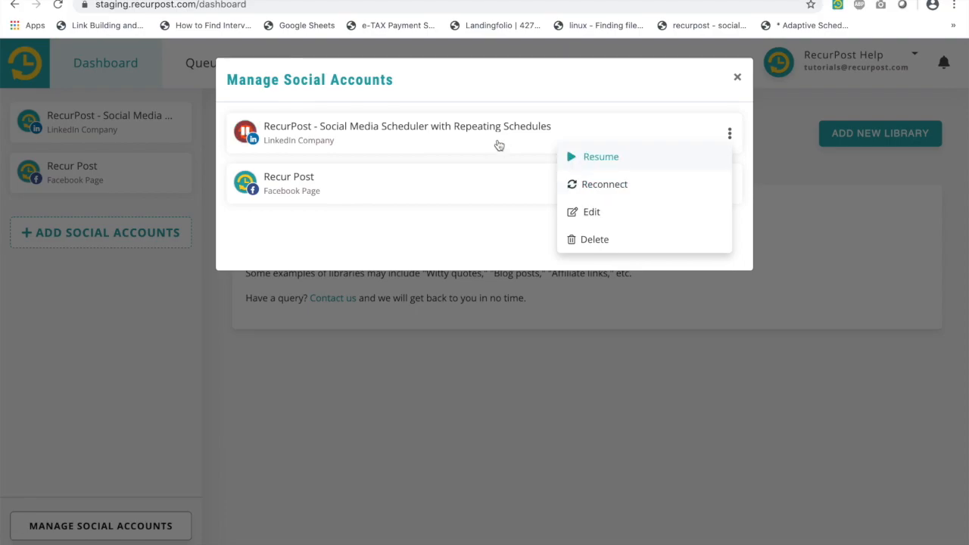
click(472, 165)
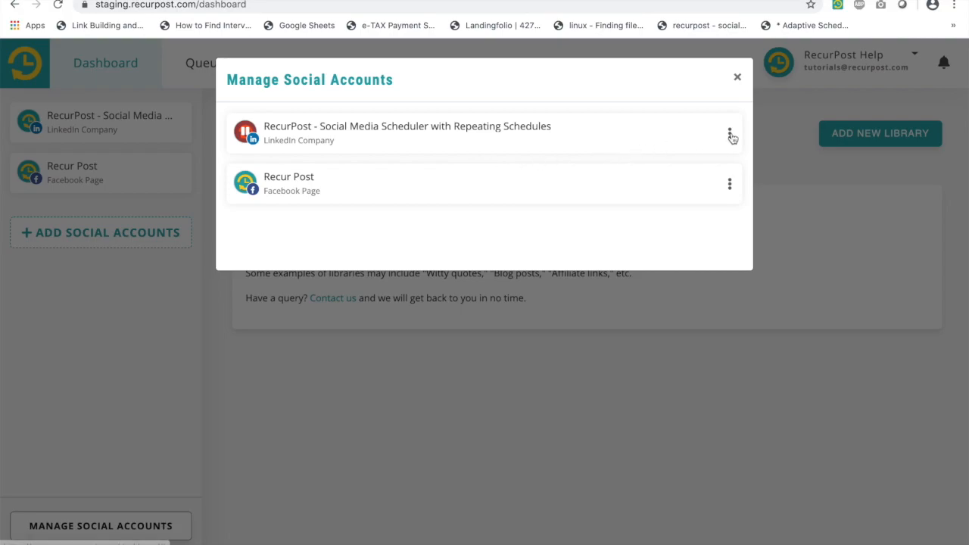
Resume the paused LinkedIn company page from its three-dot menu
click(729, 134)
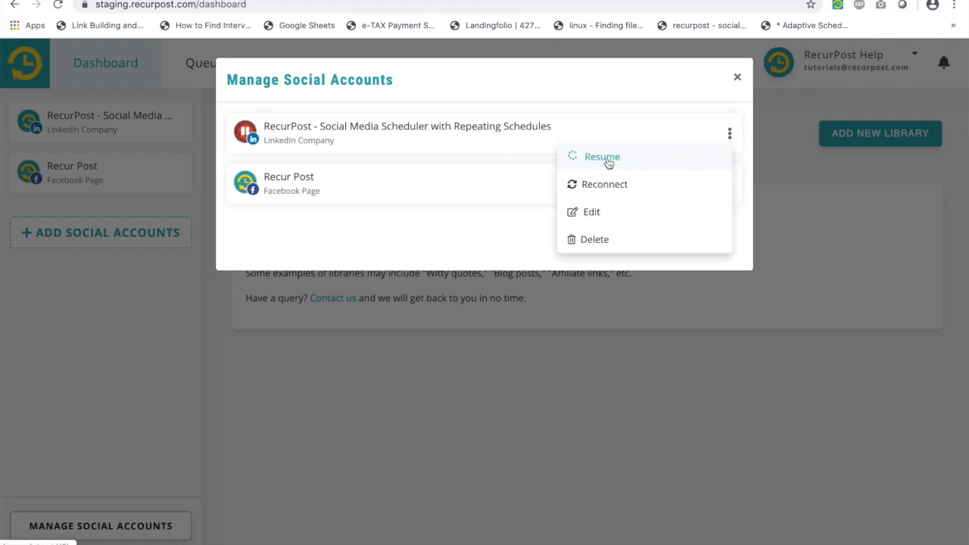
click(602, 156)
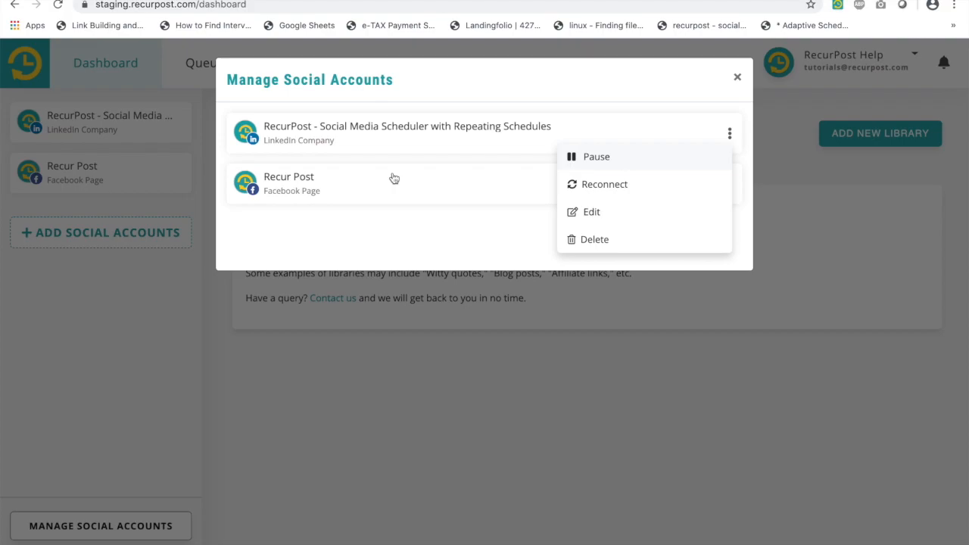
click(596, 156)
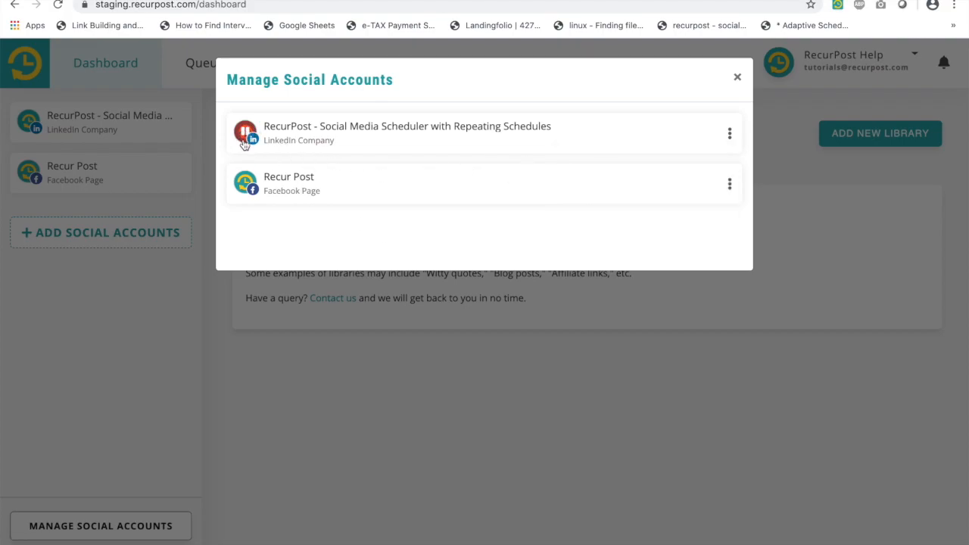
mouse_move(729, 133)
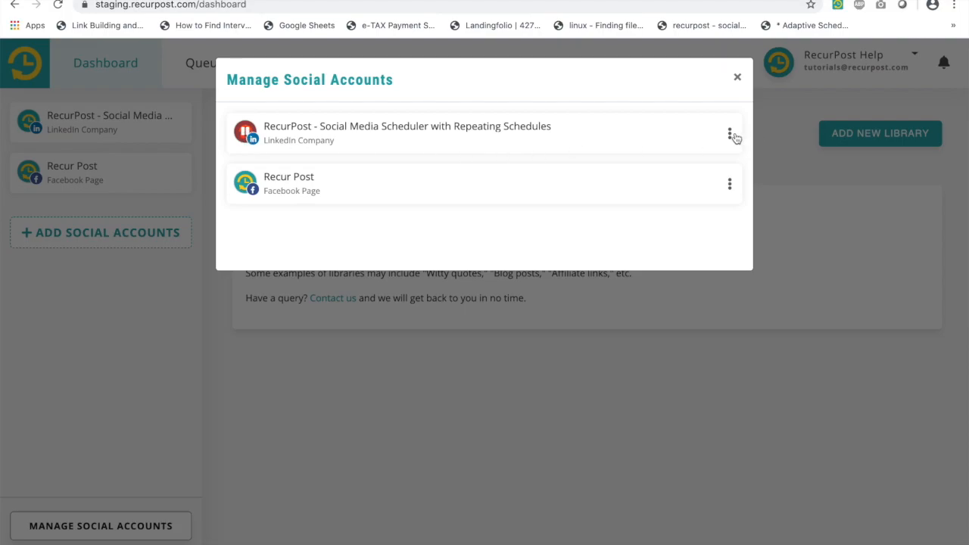
click(729, 133)
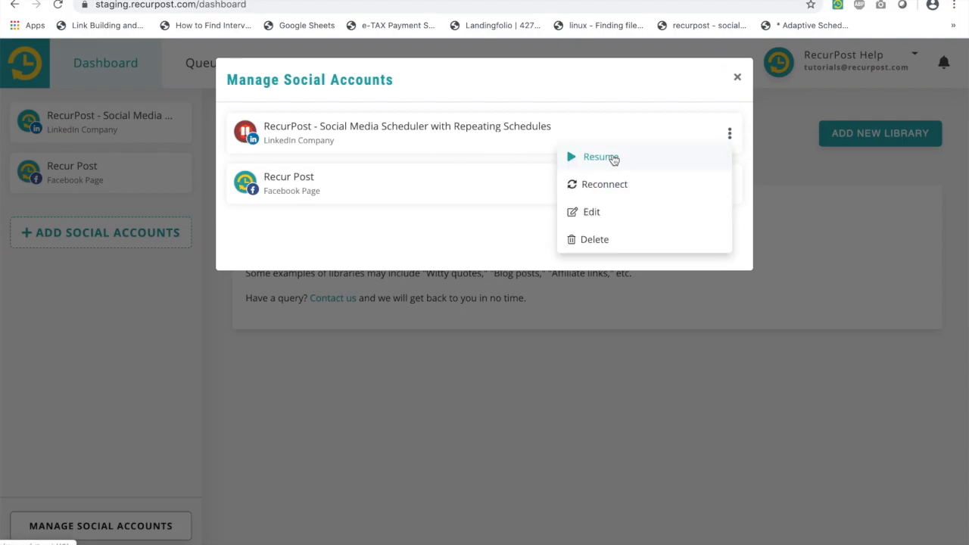
click(601, 157)
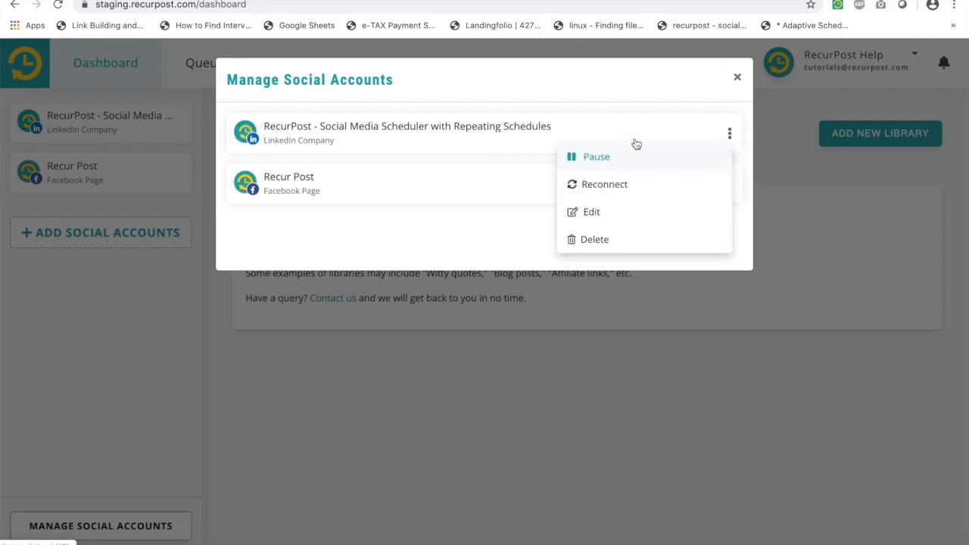
mouse_move(712, 189)
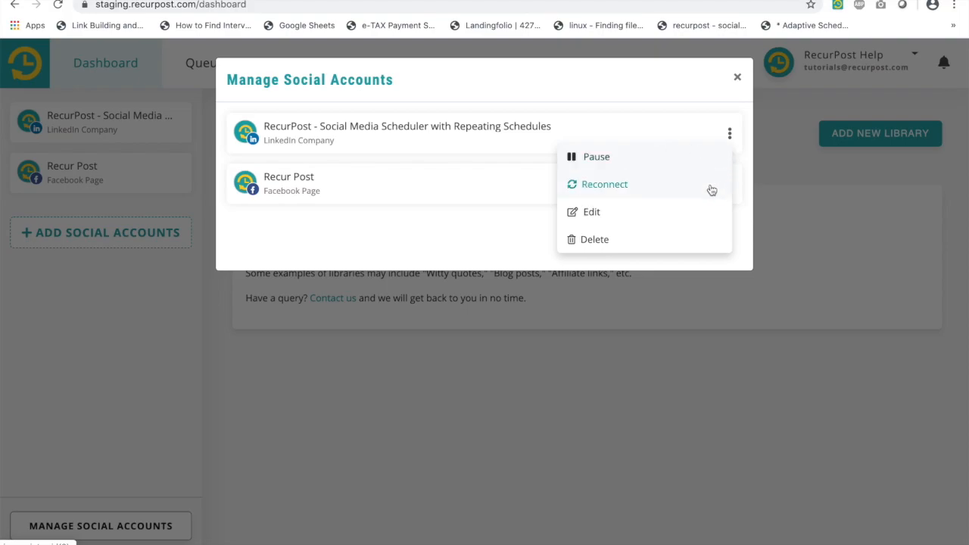
mouse_move(626, 216)
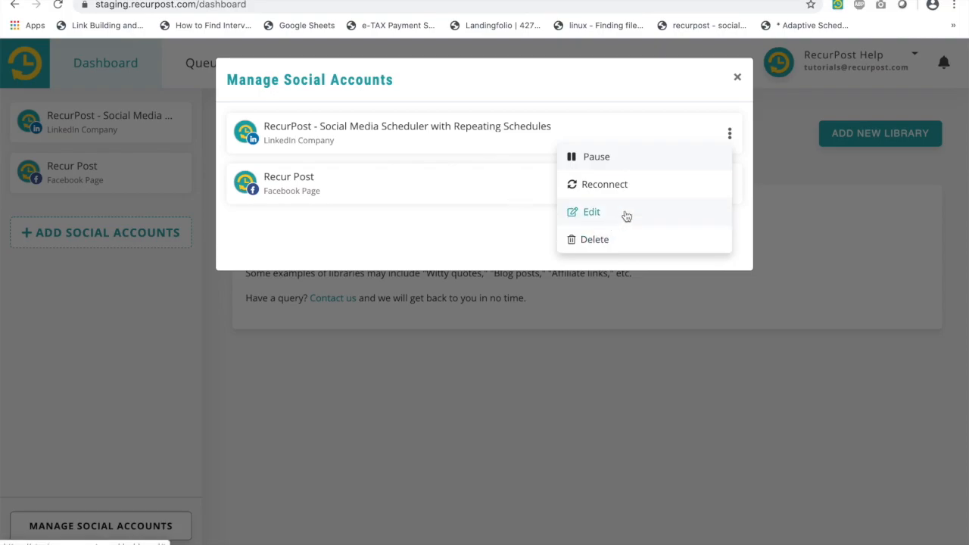
Choose Edit in the LinkedIn page's menu to open the Account rename dialog
click(592, 211)
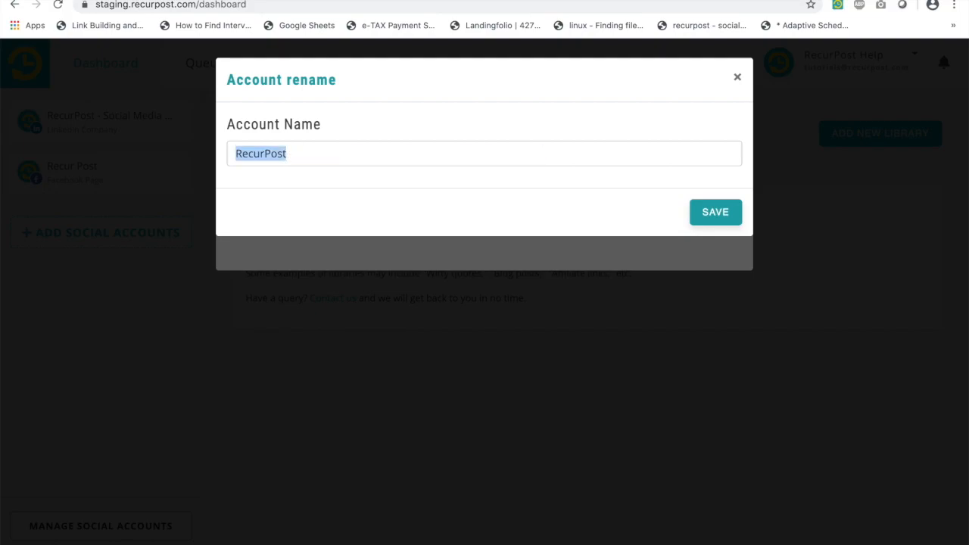
Type 'Client Name <FB Profile>' as the account name, then close the form unsaved
text(Cli)
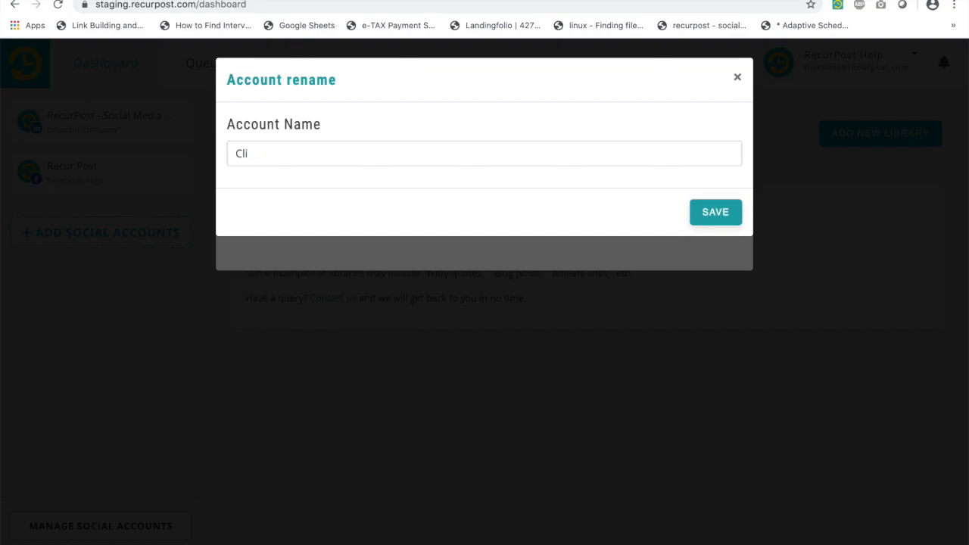
text(Client Name)
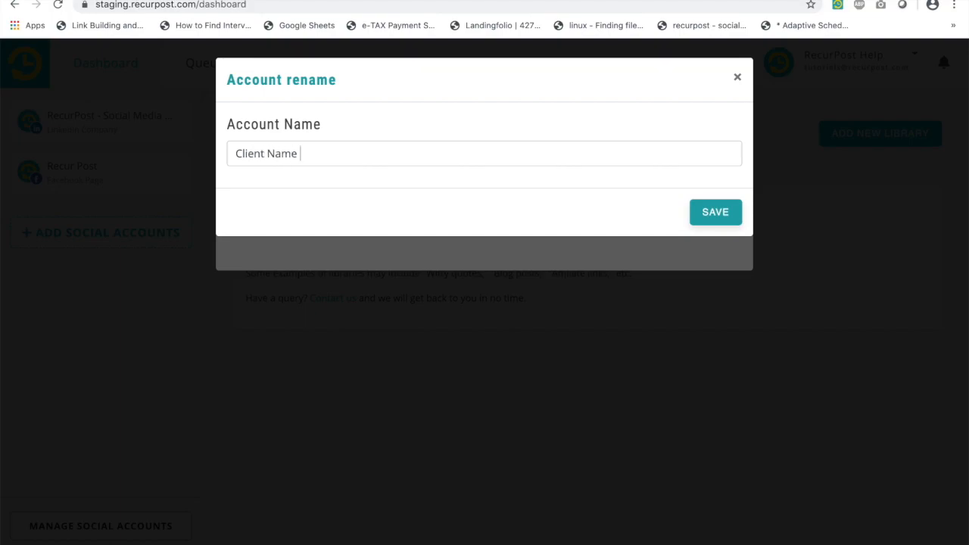
text(<FB Proi)
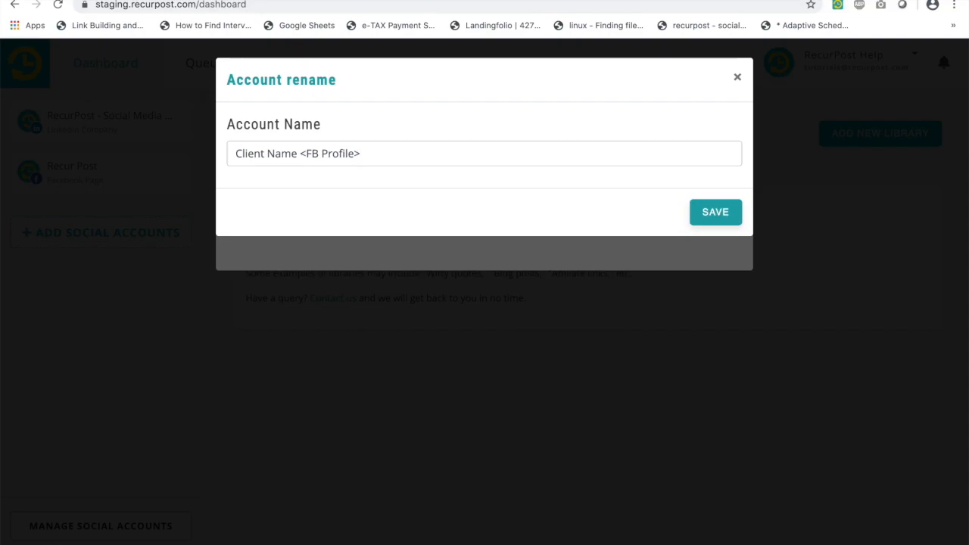
mouse_move(623, 78)
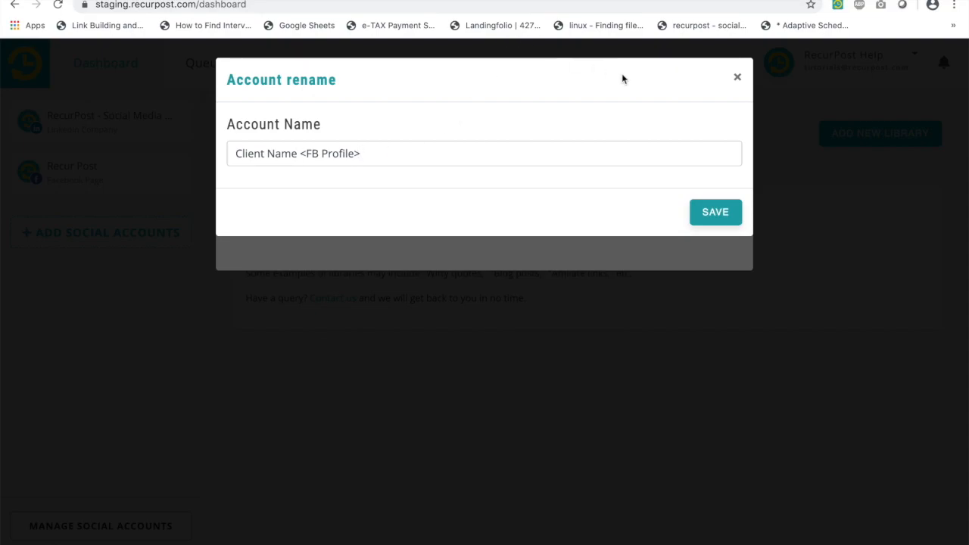
click(737, 77)
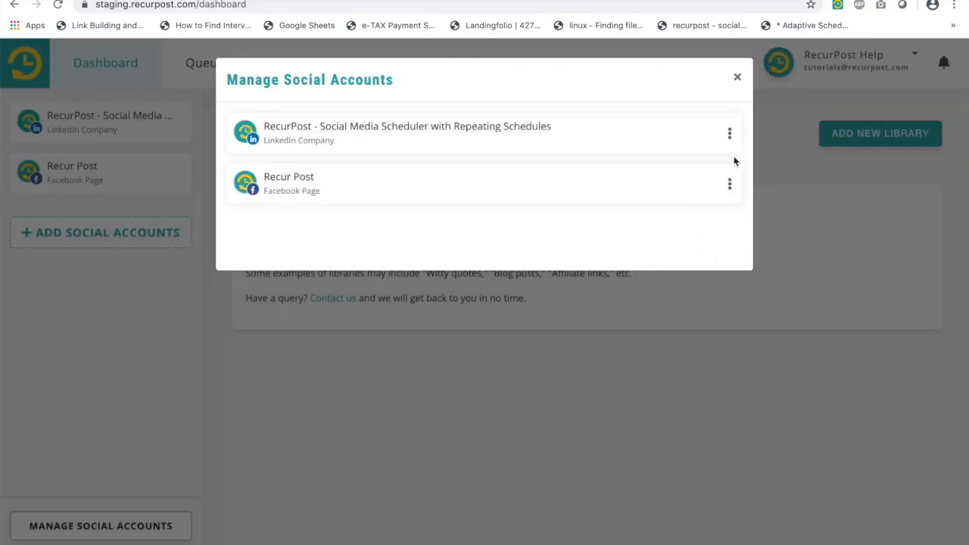
click(730, 134)
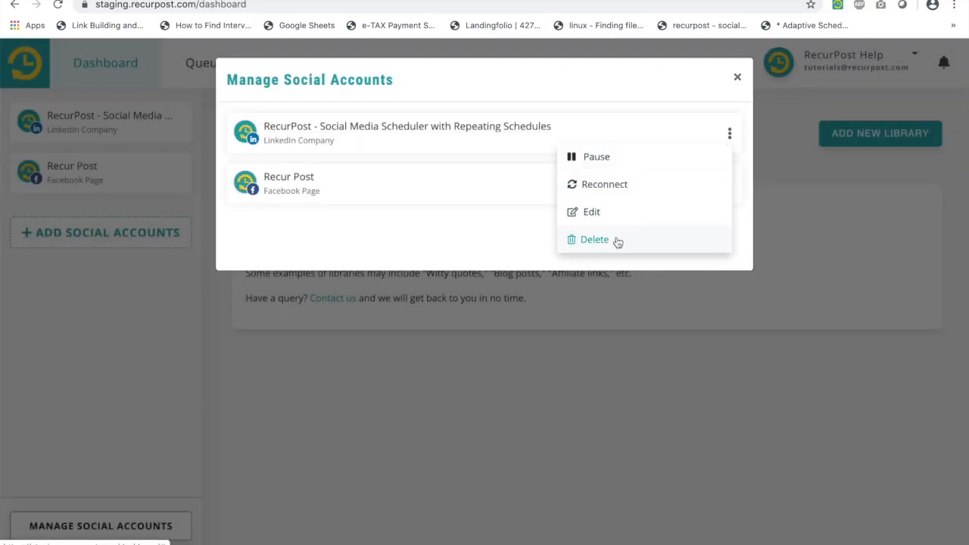
mouse_move(618, 241)
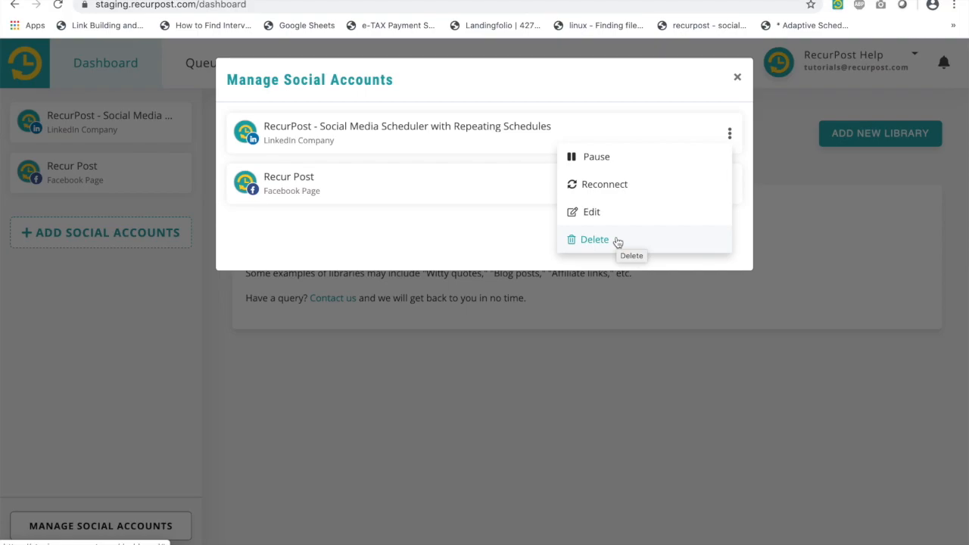
mouse_move(503, 246)
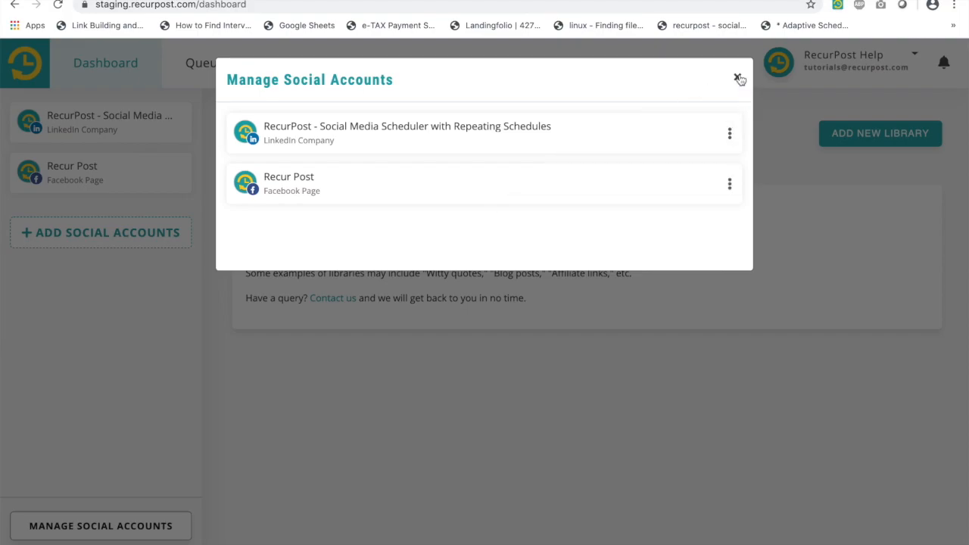
mouse_move(740, 79)
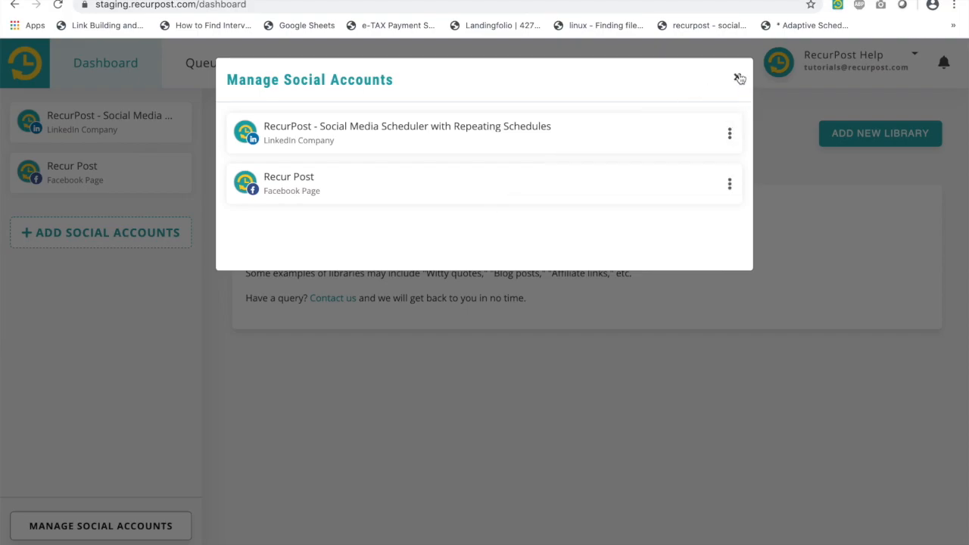
mouse_move(740, 79)
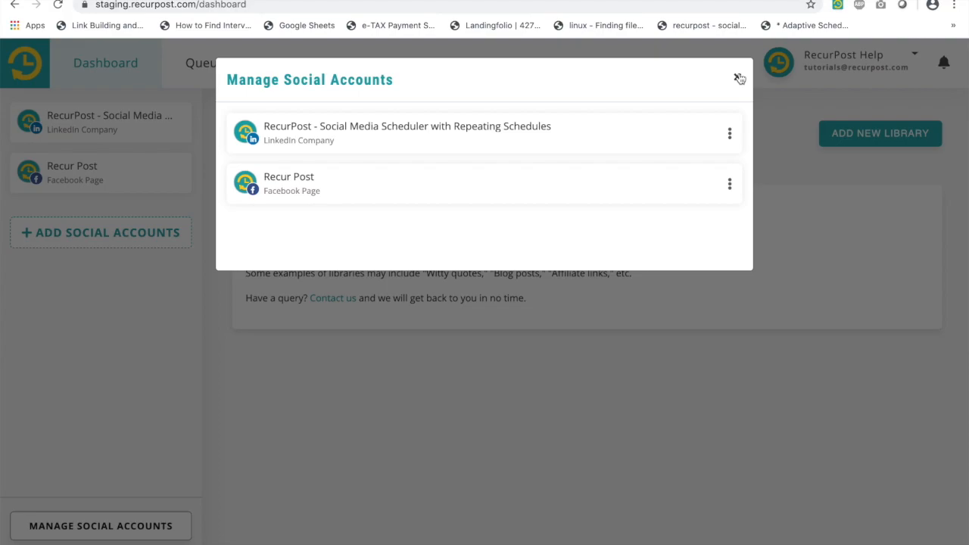